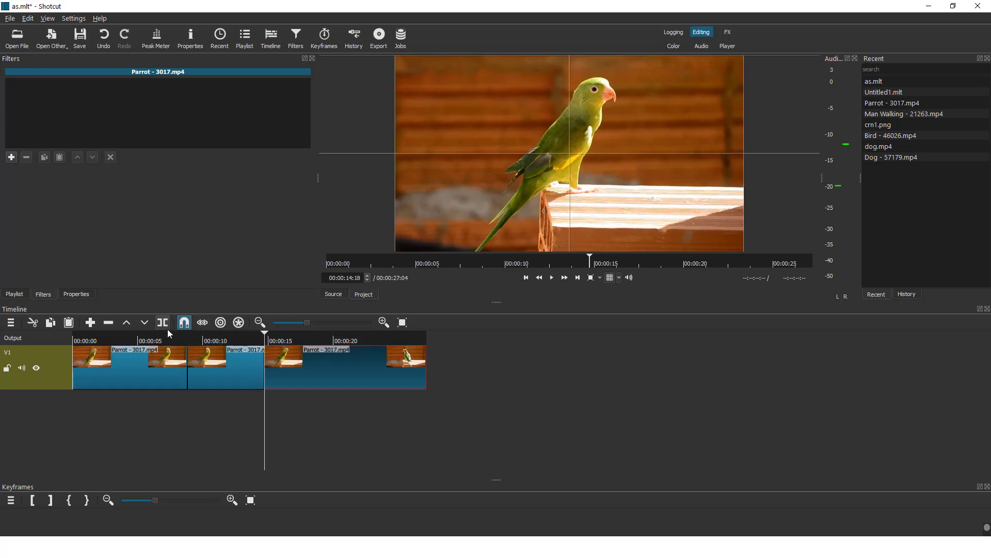
Step: Select the middle Parrot - 3017.mp4 section on the V1 track
left_click(218, 370)
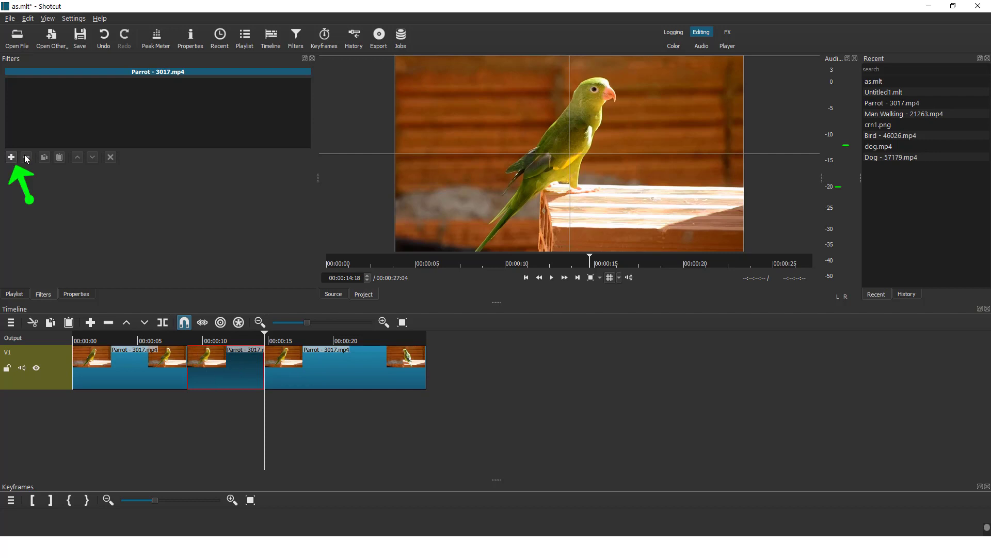
Step: Add a Text: Simple filter and replace its placeholder timecode with 'Le Bird'
left_click(10, 157)
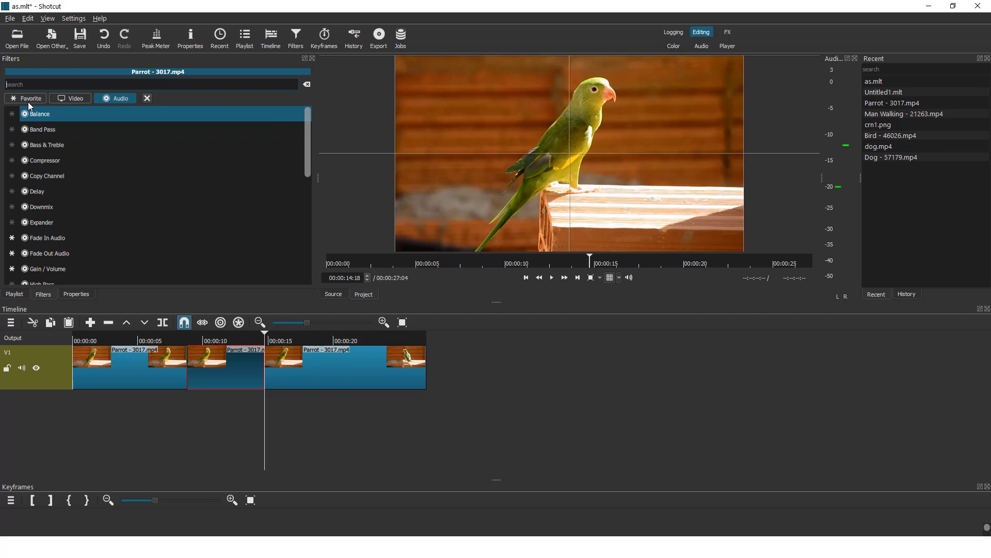
left_click(25, 98)
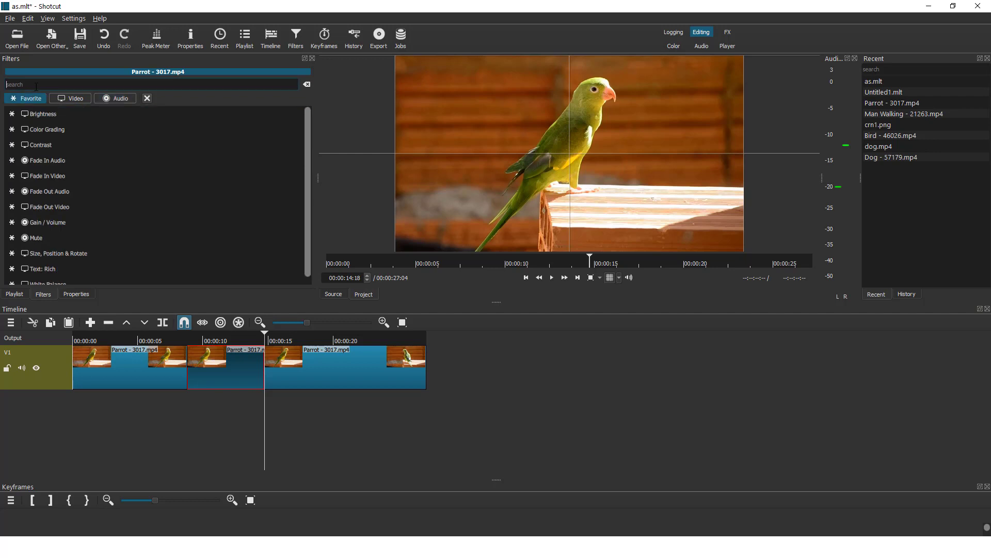
type("tex")
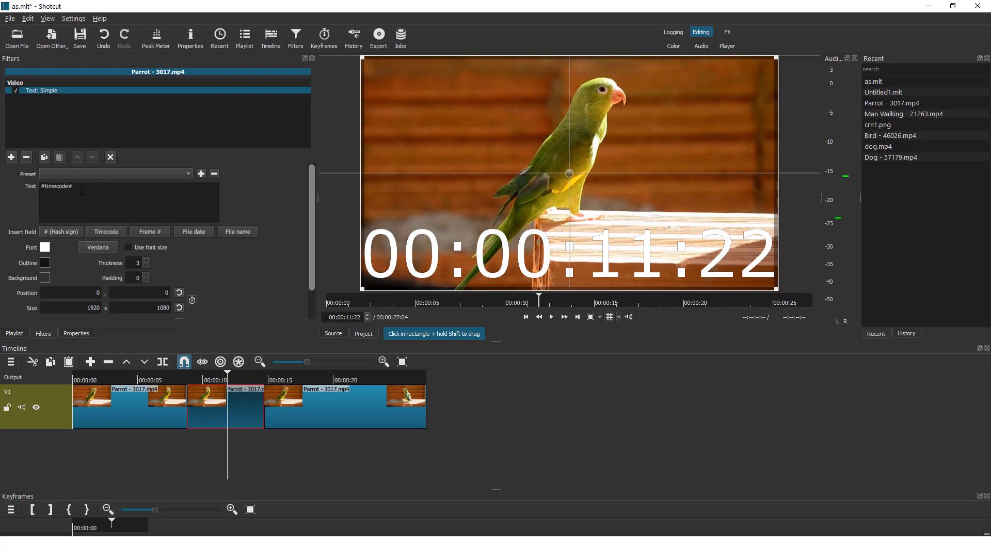
triple_click(55, 185)
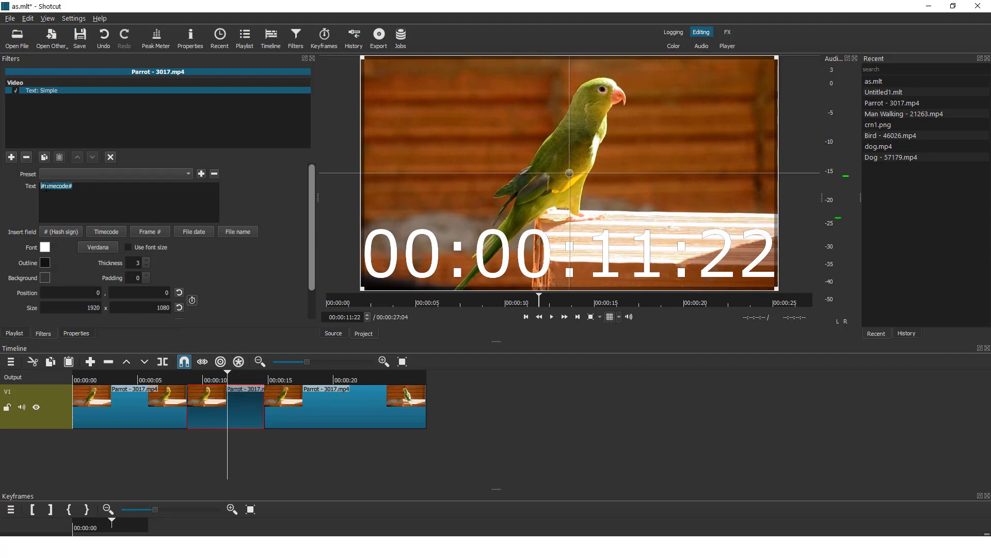
type("Le Bird")
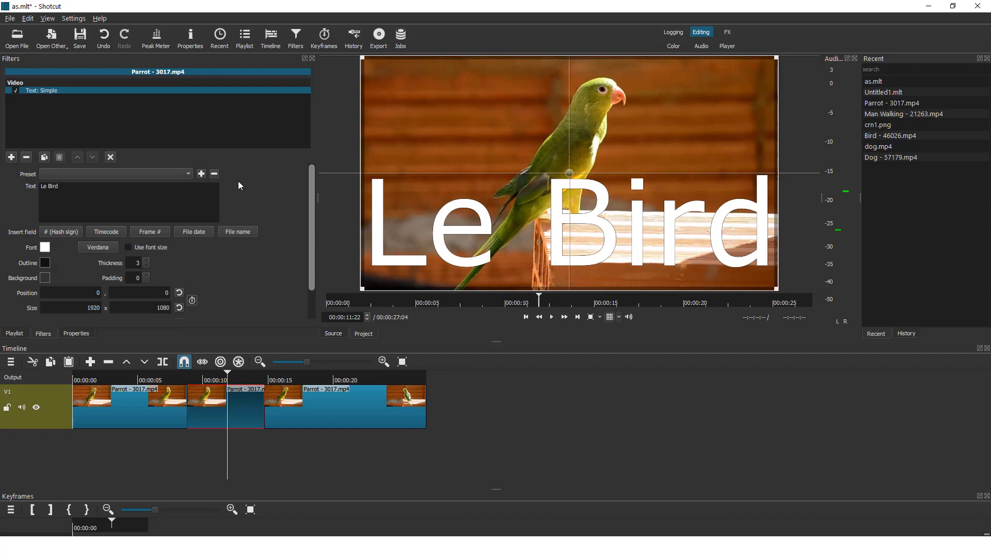
Step: Enable a fixed font size and set the text to Tw Cen MT Bold at size 300
left_click(129, 248)
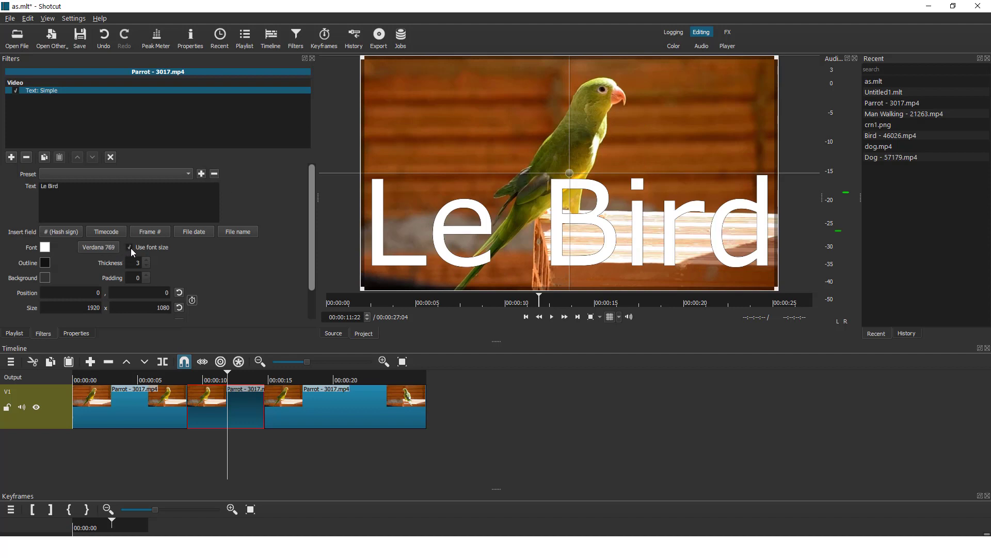
left_click(97, 247)
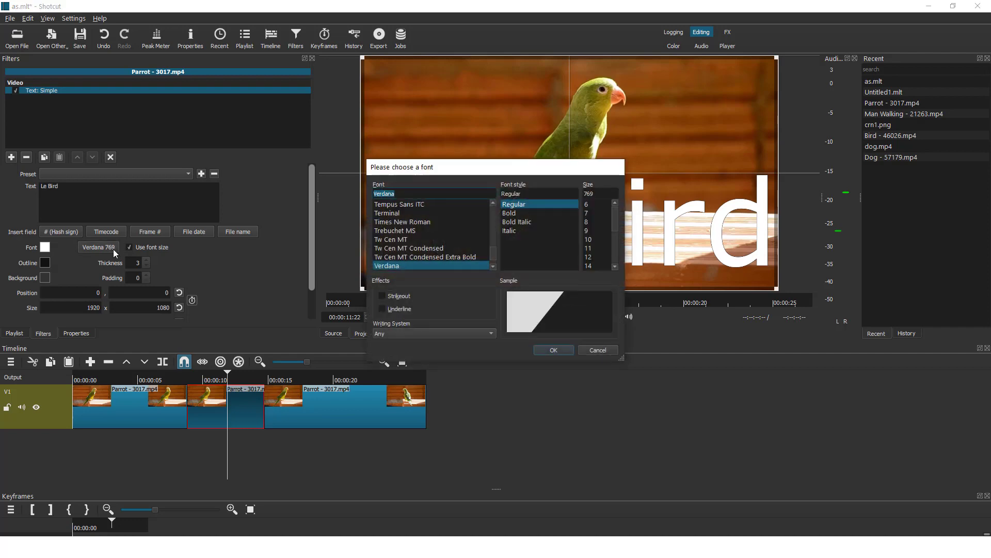
left_click(403, 221)
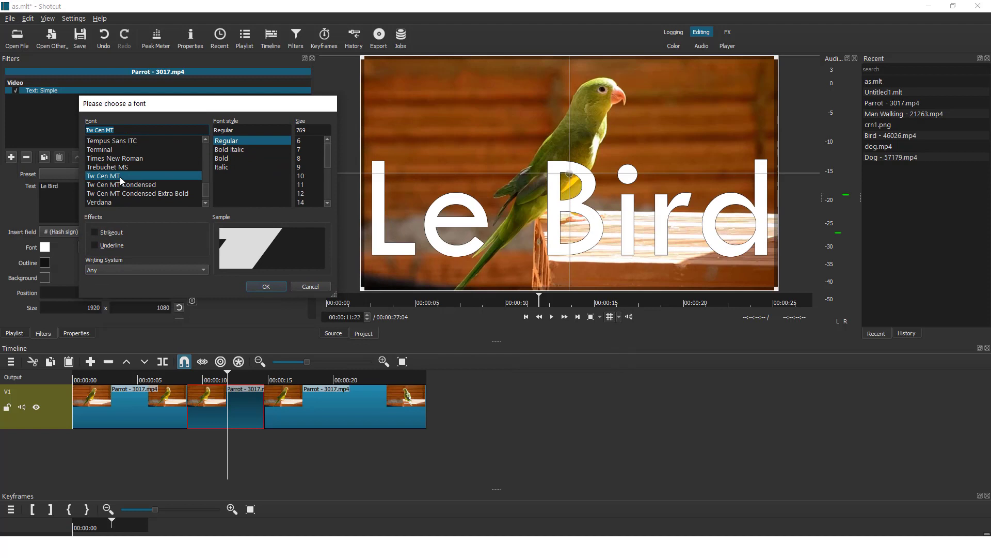
left_click(221, 158)
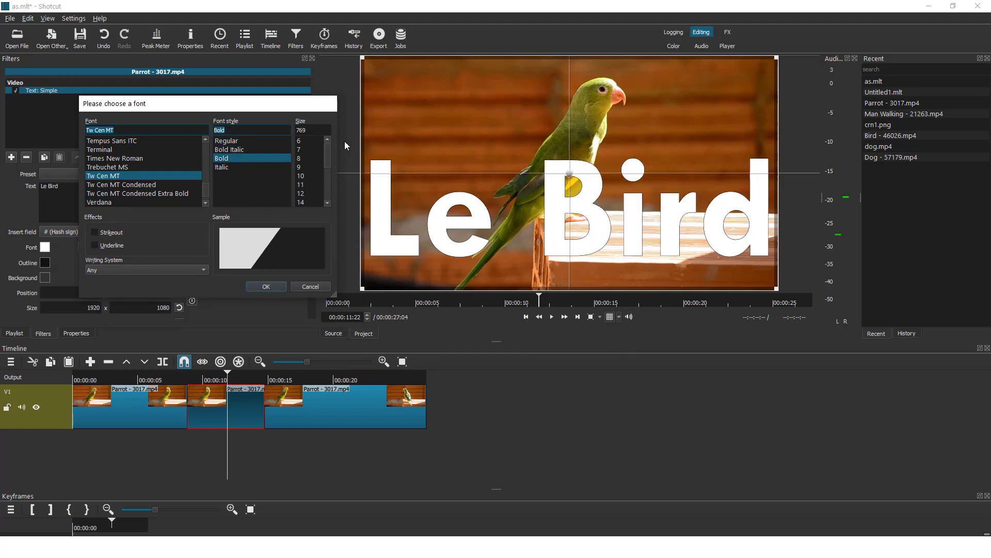
left_click(308, 203)
type("300")
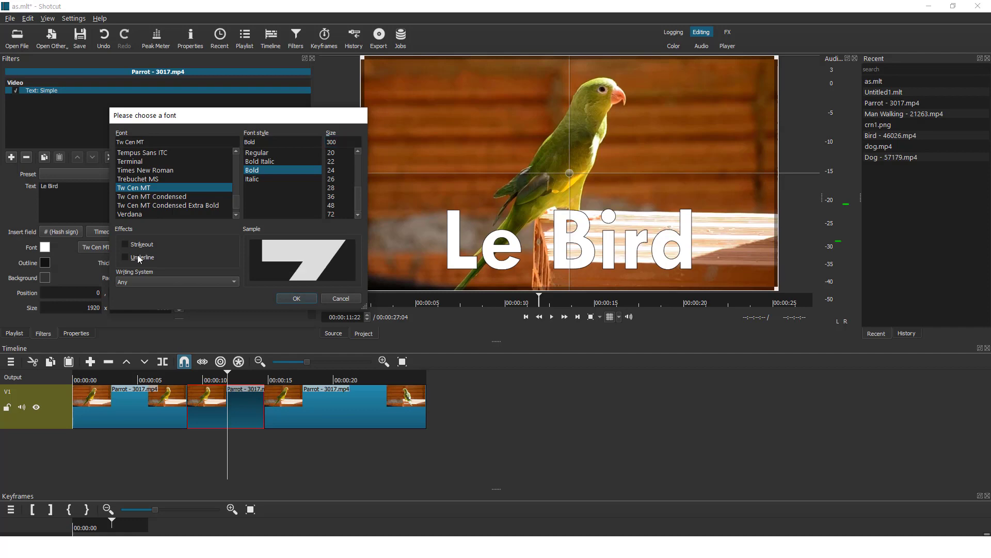
left_click(297, 297)
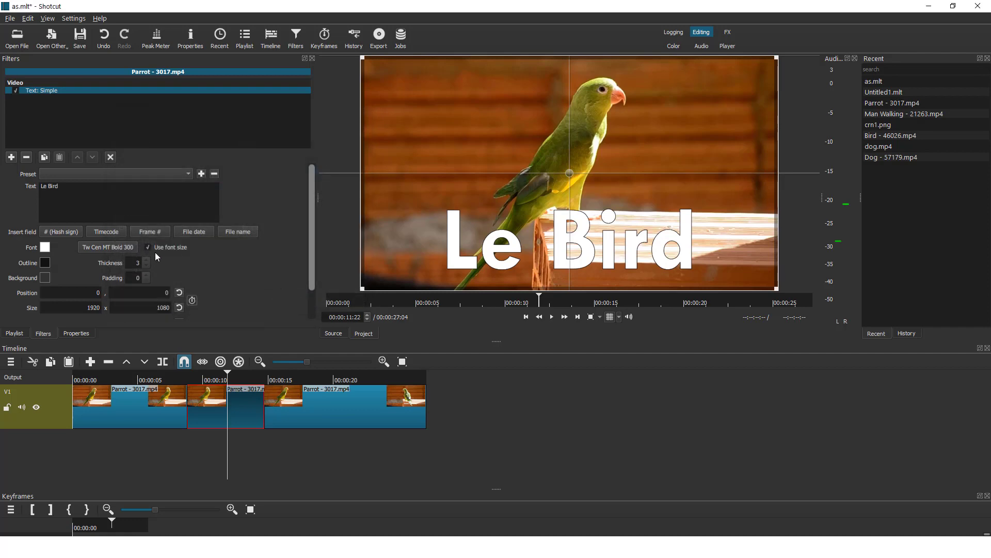
Step: Colour the text bright blue and make its outline semi-transparent white (alpha 170)
left_click(44, 264)
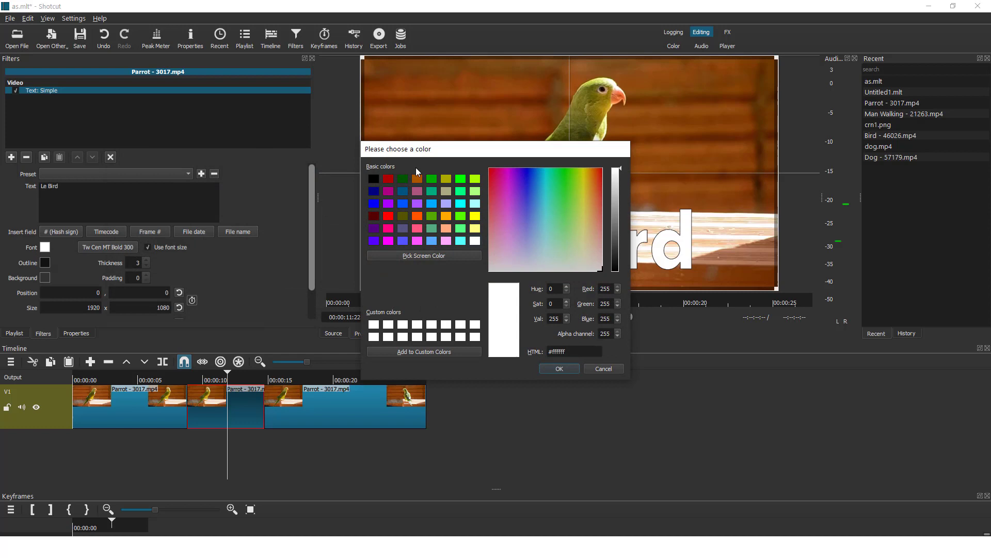
mouse_move(435, 202)
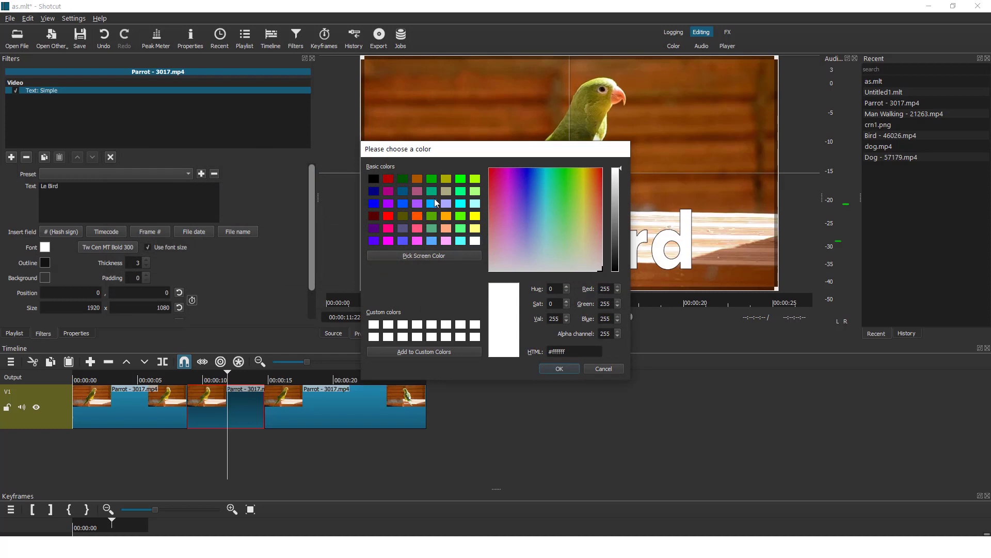
left_click(558, 368)
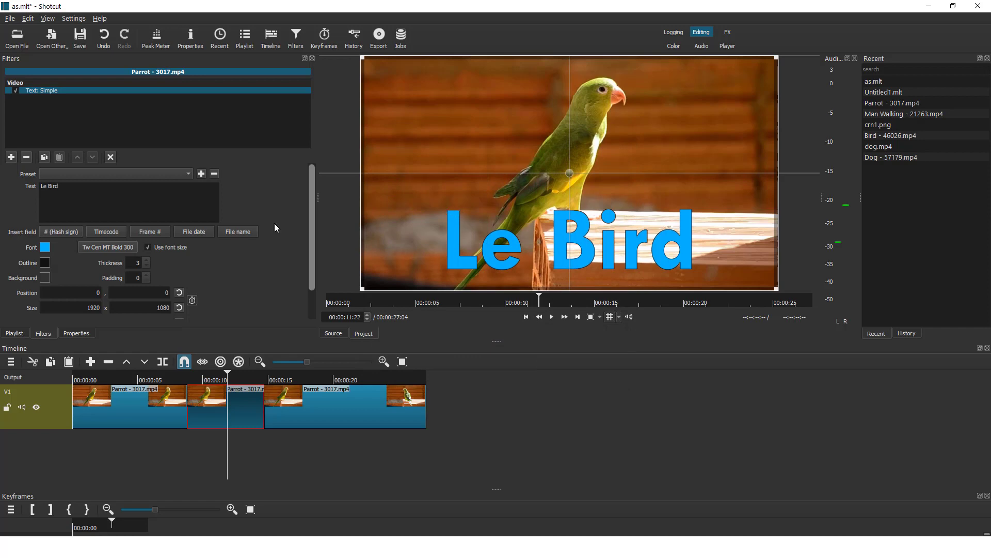
left_click(45, 263)
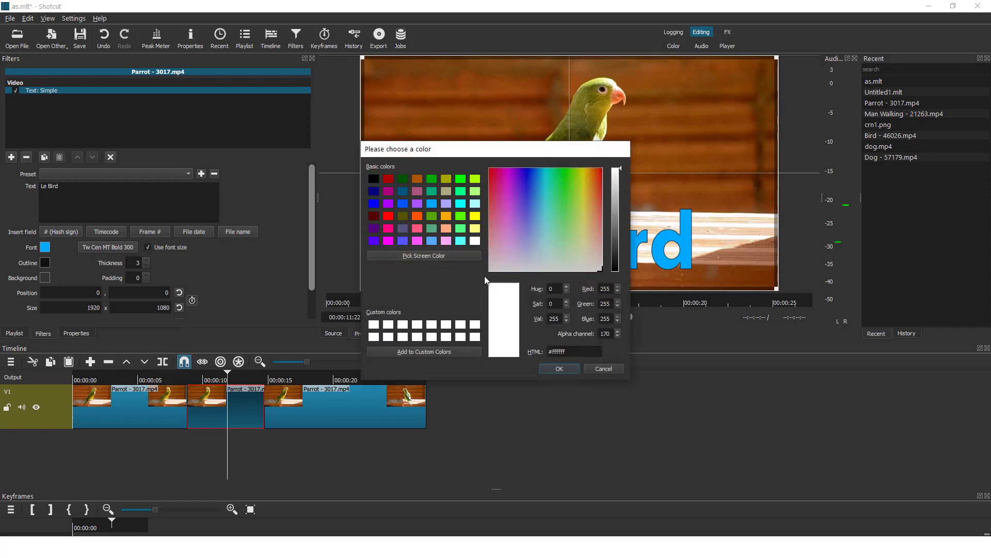
left_click(559, 368)
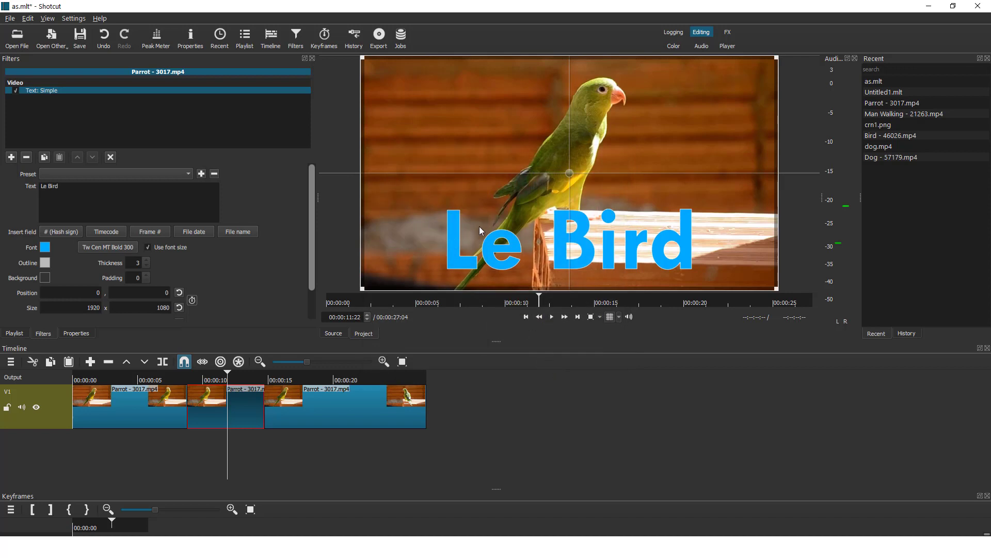
mouse_move(249, 266)
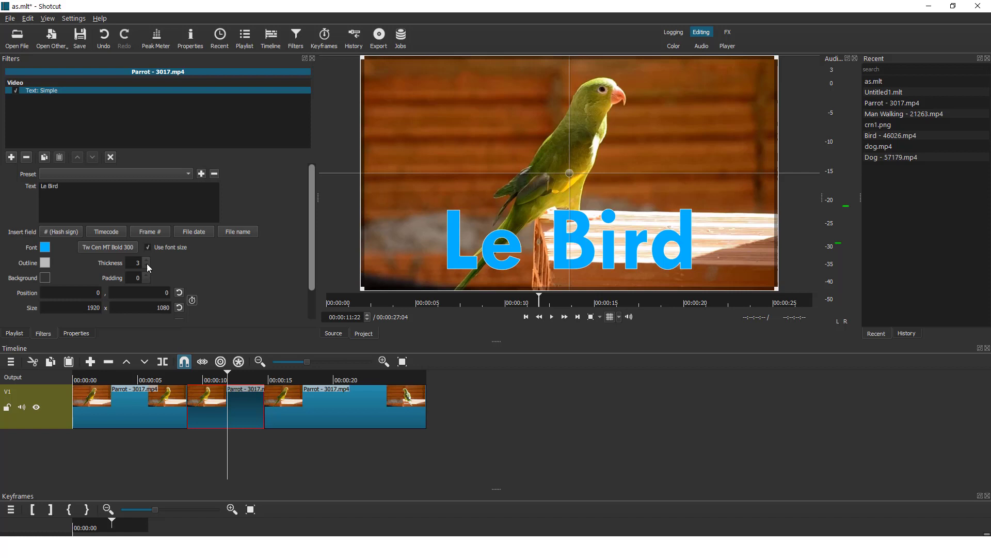
Step: Set outline thickness to 0 and centre the text horizontally and vertically
left_click(147, 265)
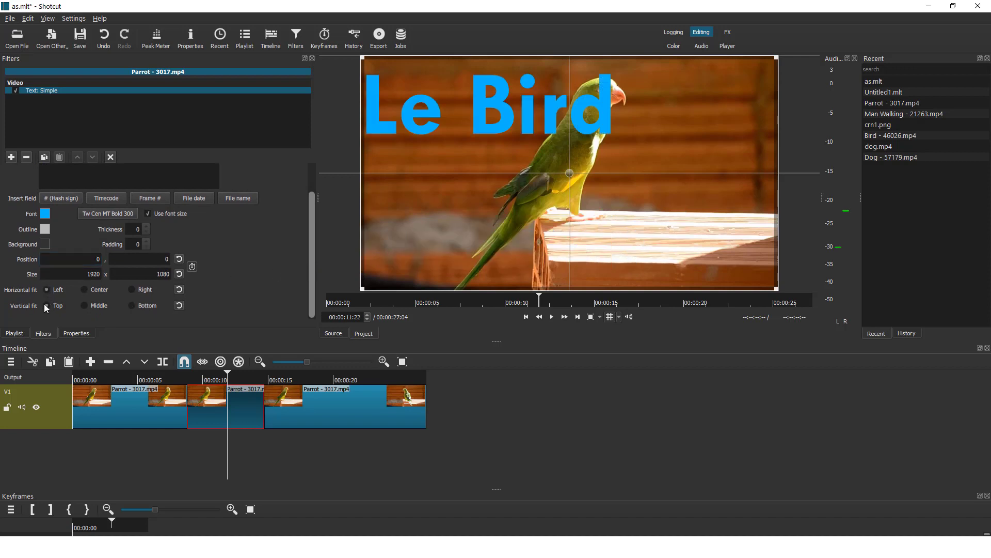
left_click(83, 289)
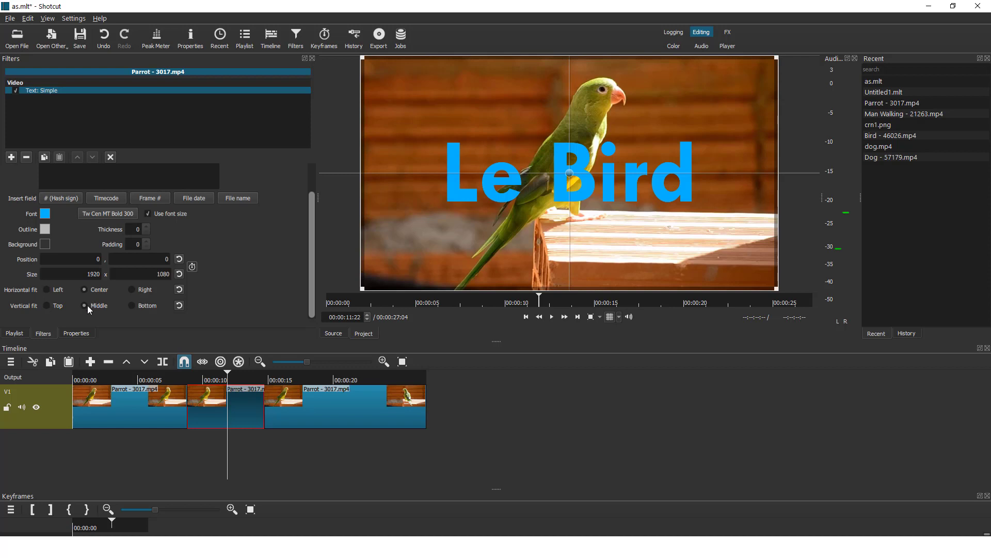
mouse_move(578, 167)
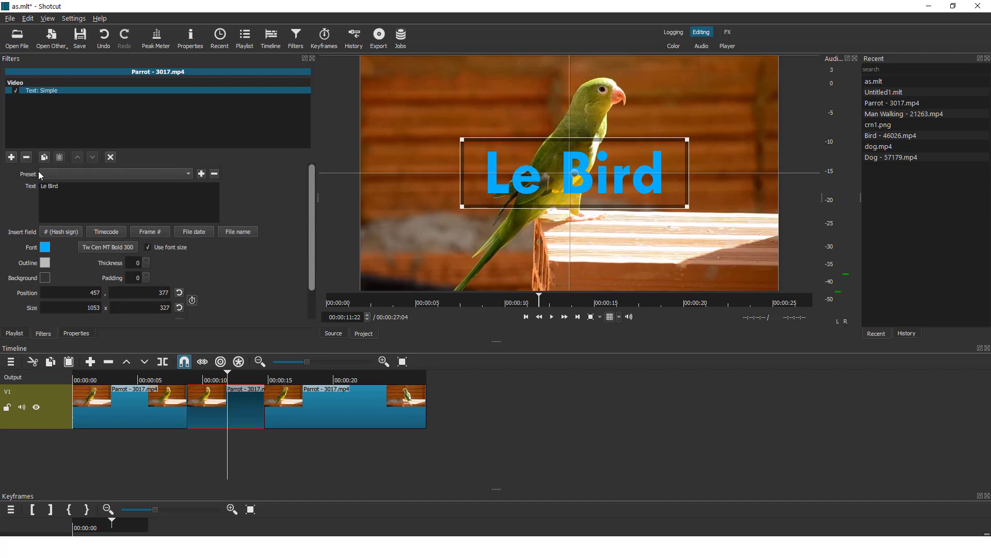
Step: Apply the Top Left text preset, giving white Verdana in the top-left quarter
left_click(113, 173)
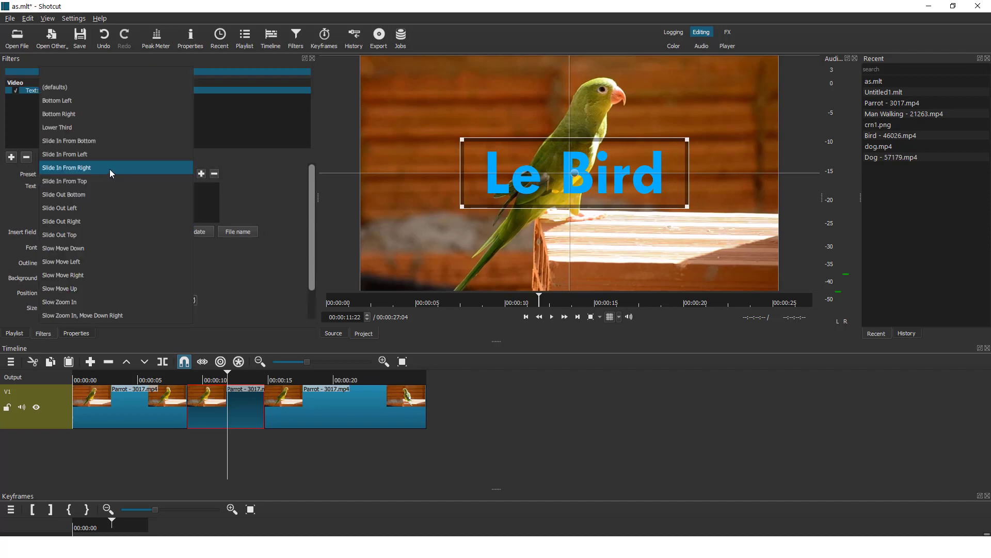
left_click(57, 127)
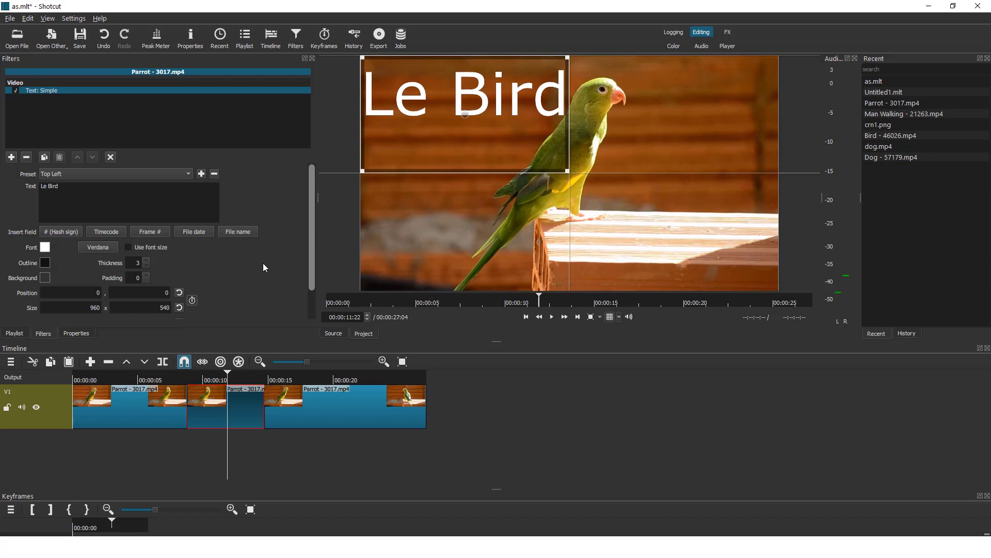
mouse_move(256, 267)
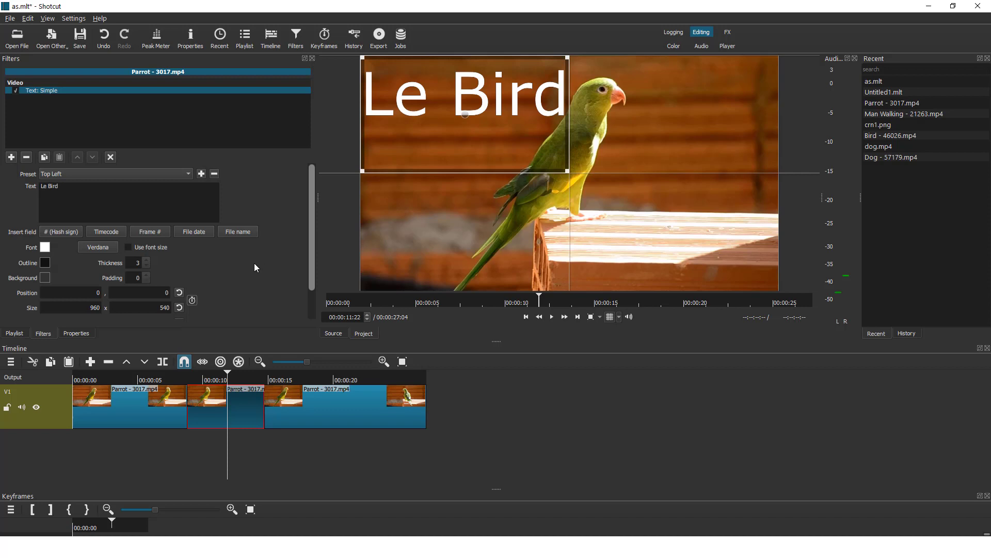